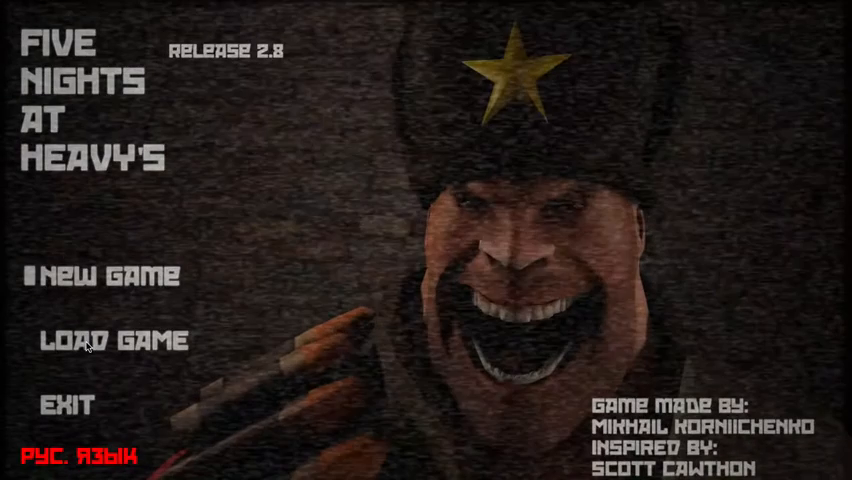
- Start a new game from the title menu
left_click(100, 276)
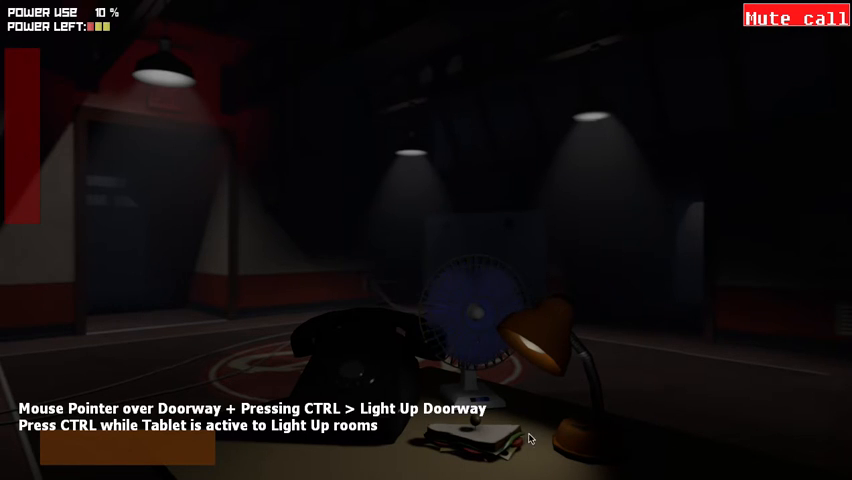
mouse_move(248, 168)
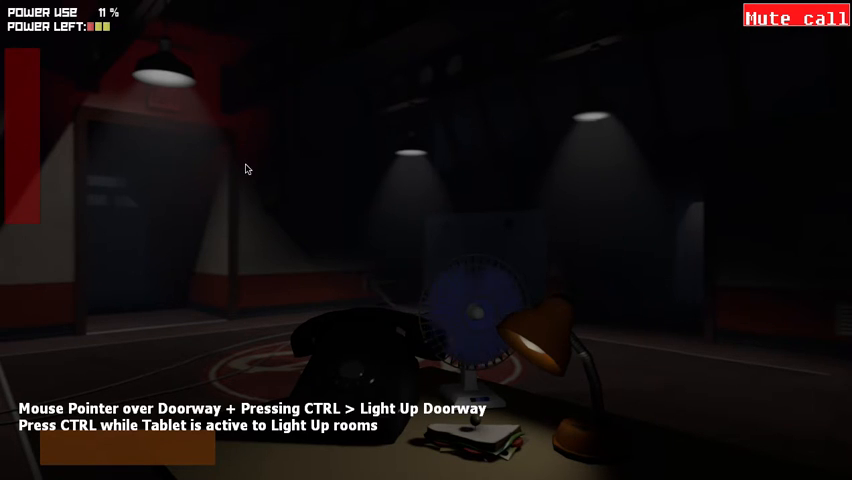
mouse_move(296, 140)
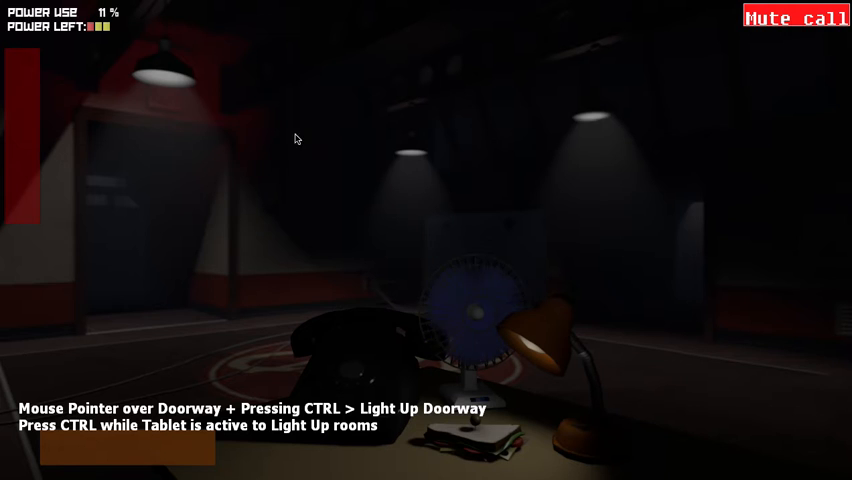
mouse_move(704, 252)
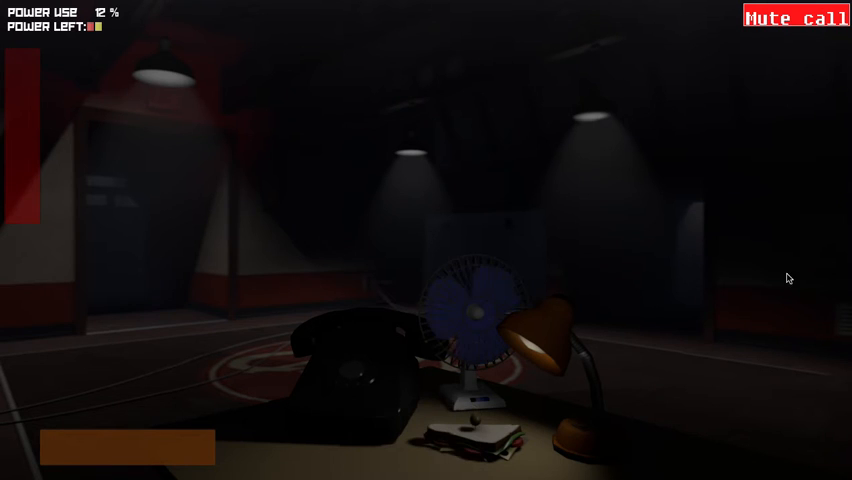
left_click(792, 18)
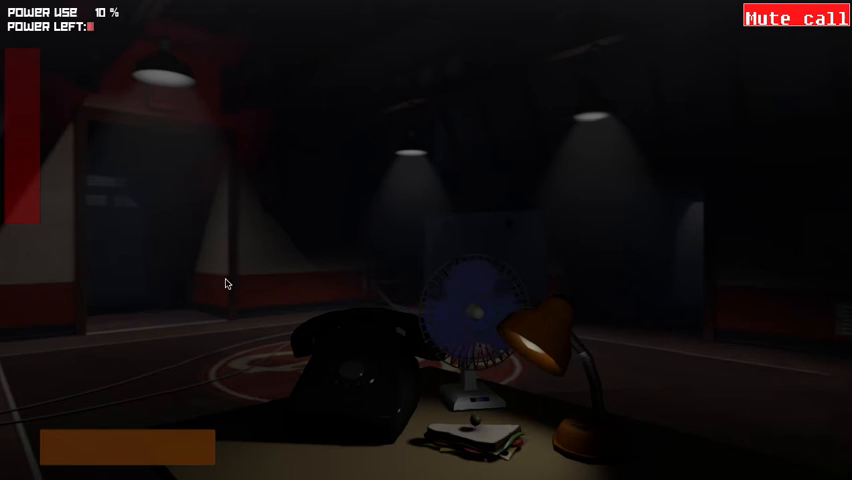
mouse_move(388, 288)
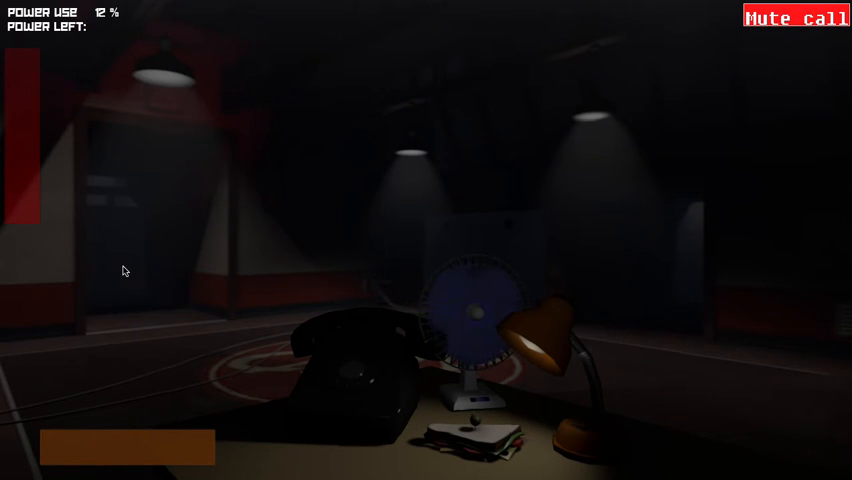
mouse_move(572, 300)
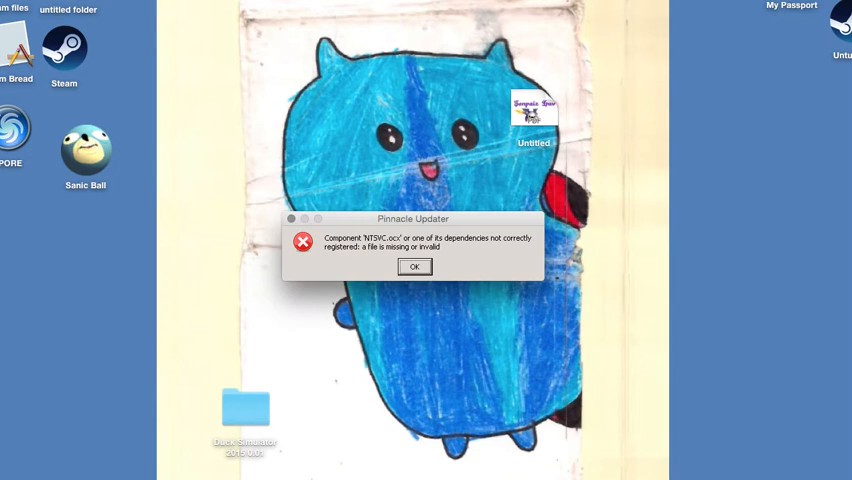
- Acknowledge the Pinnacle Updater error so the game resumes at 12 AM
left_click(412, 266)
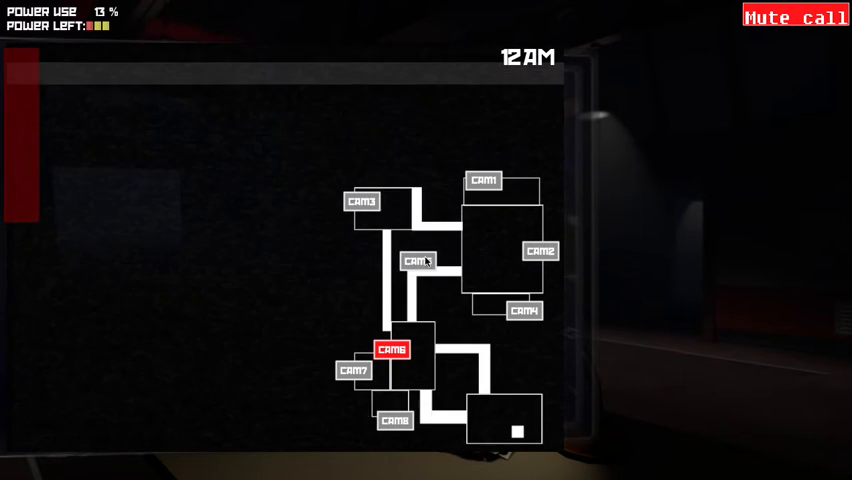
- Check the central hallway, right side room, crouching figure's room and the music box feed
left_click(418, 260)
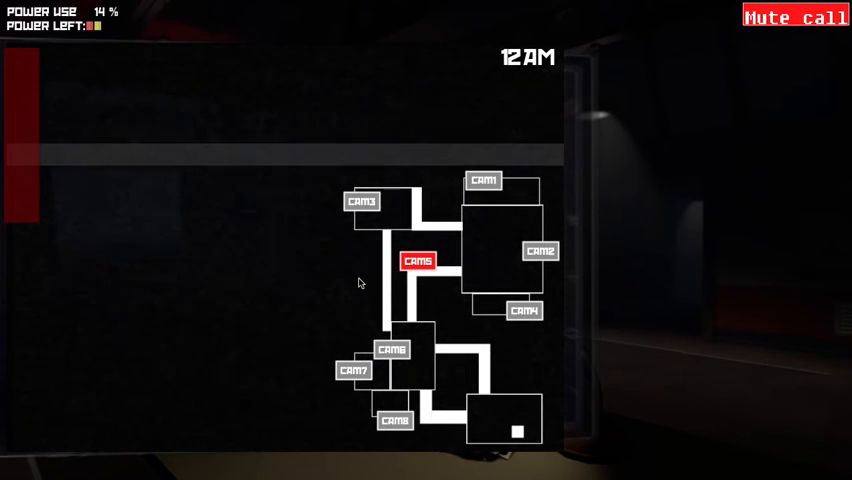
left_click(540, 250)
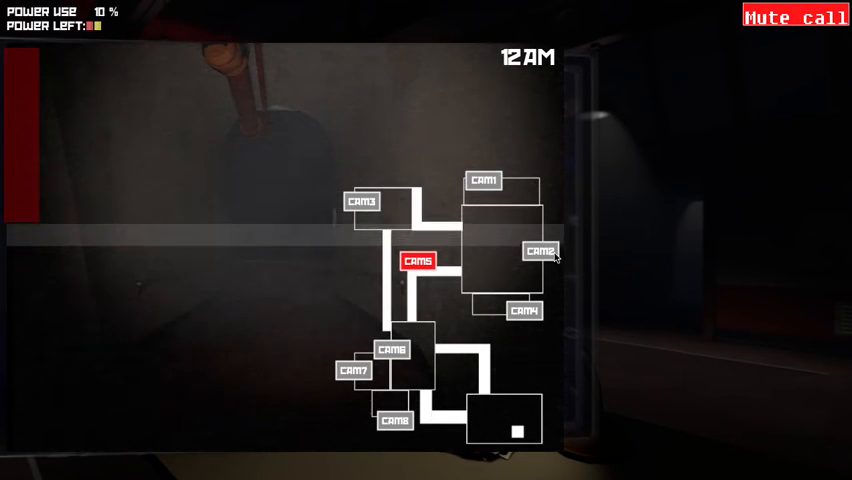
left_click(484, 180)
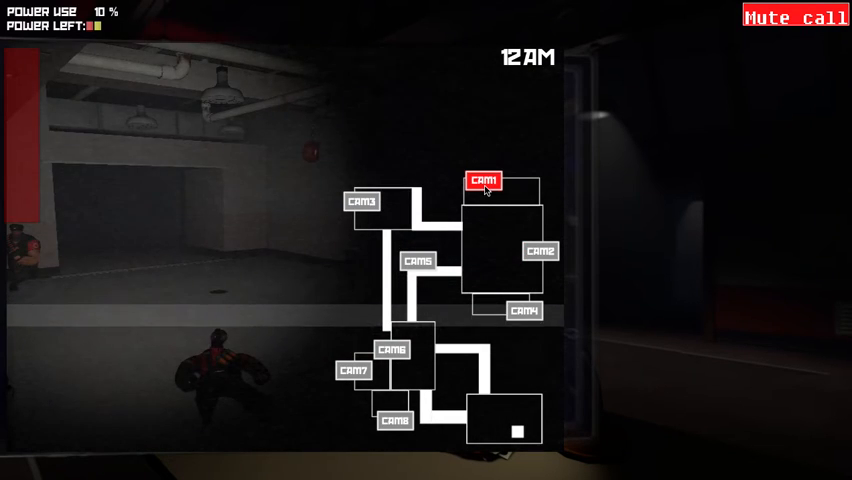
left_click(394, 420)
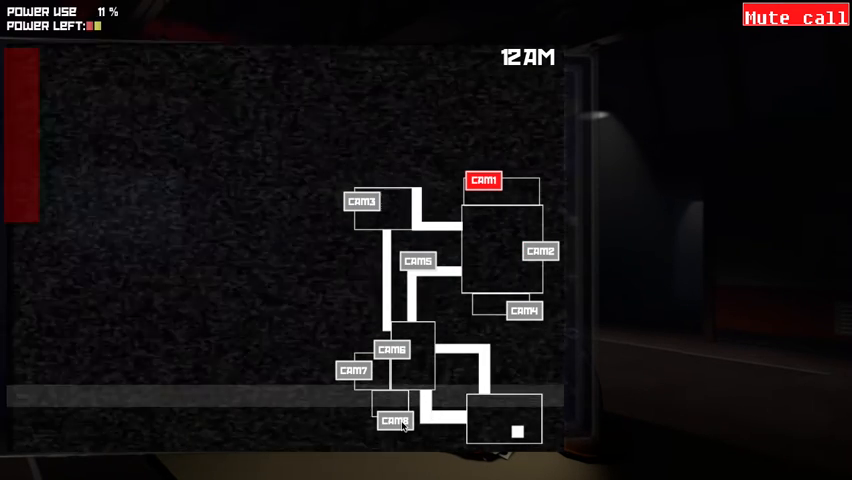
left_click(394, 420)
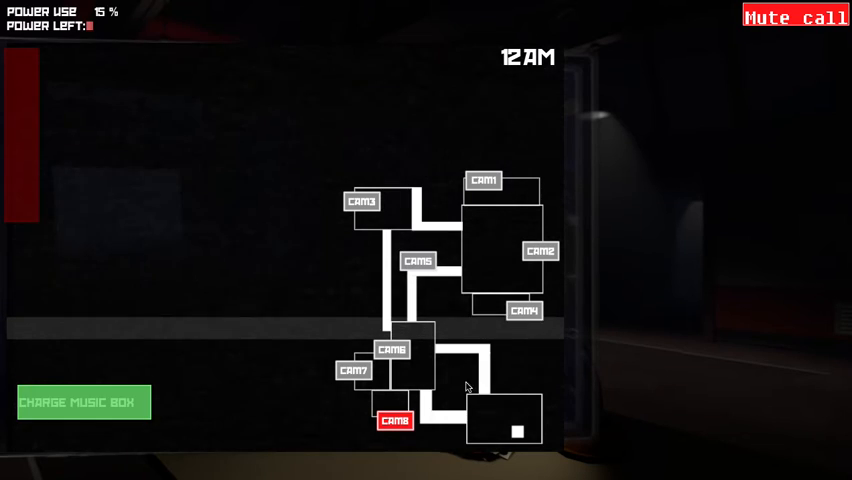
- Check the lower right, right side, crouching figure's and top left rooms again
left_click(524, 312)
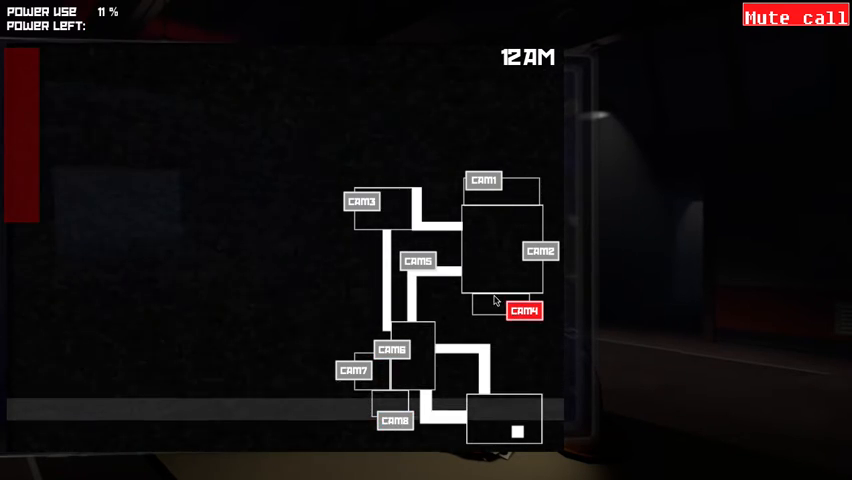
left_click(540, 250)
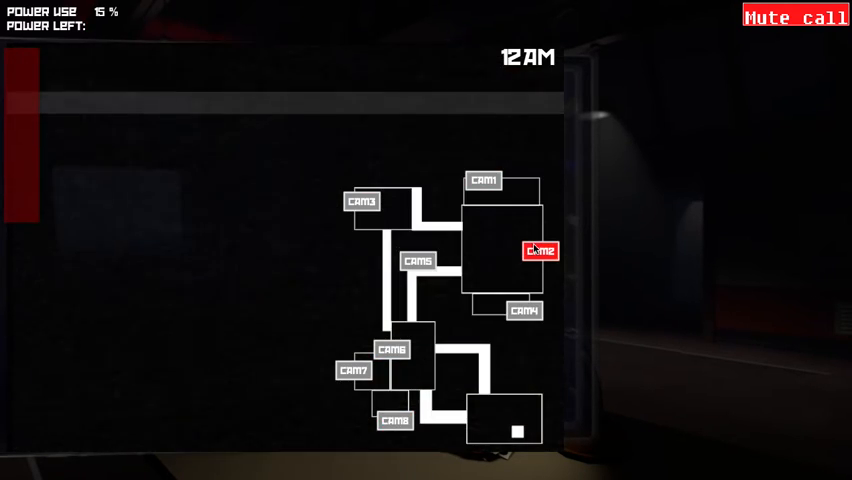
left_click(484, 180)
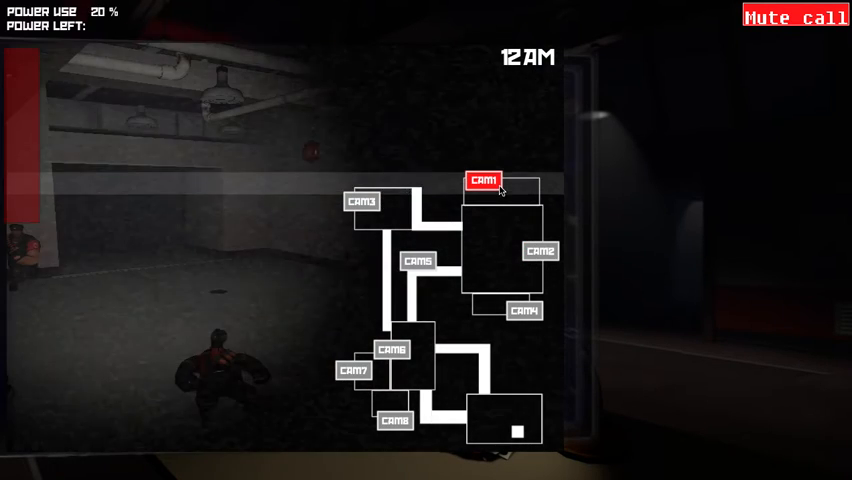
left_click(364, 200)
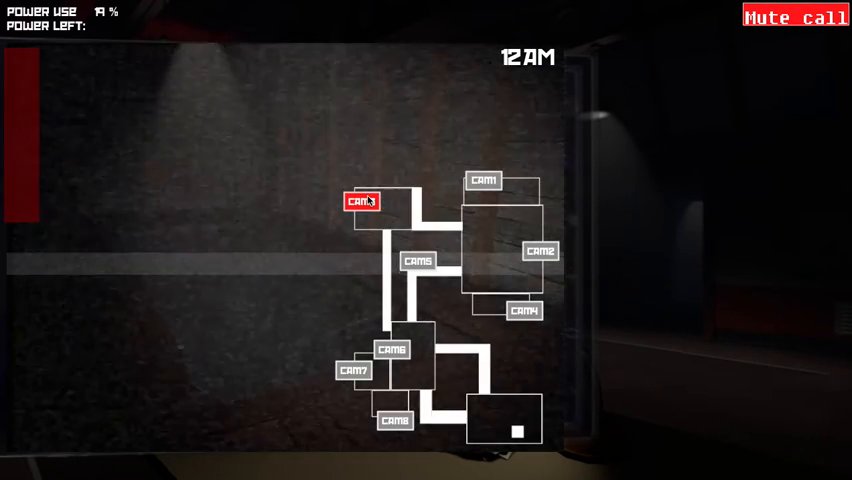